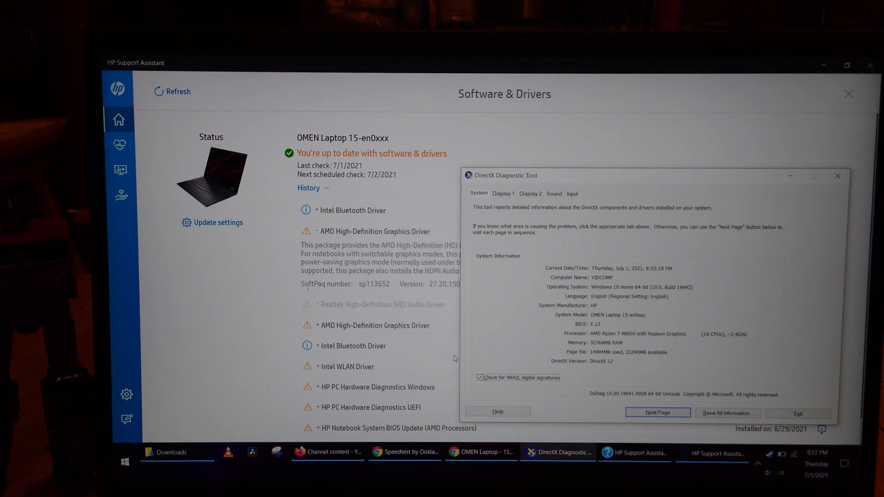
{"action": "mouse_move", "coordinate": [232, 275]}
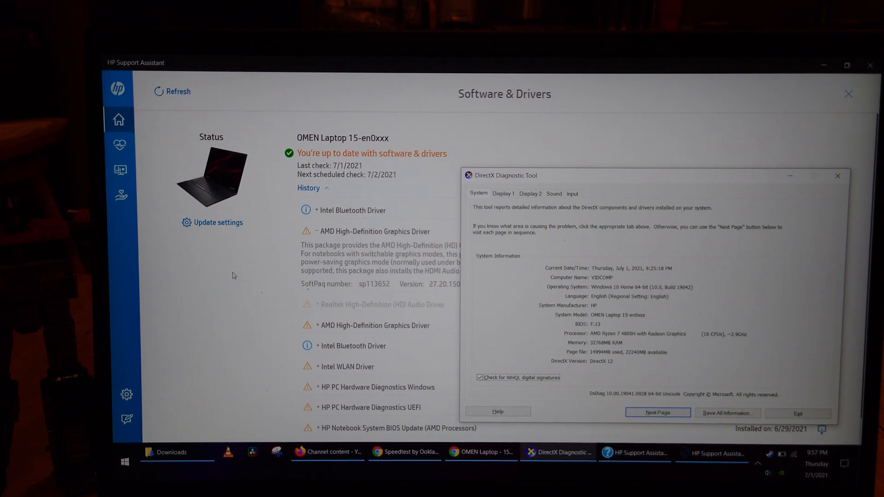
Review the failed AMD driver history, scroll HP's drivers list, and briefly check the Downloads folder
{"action": "left_click", "coordinate": [837, 175]}
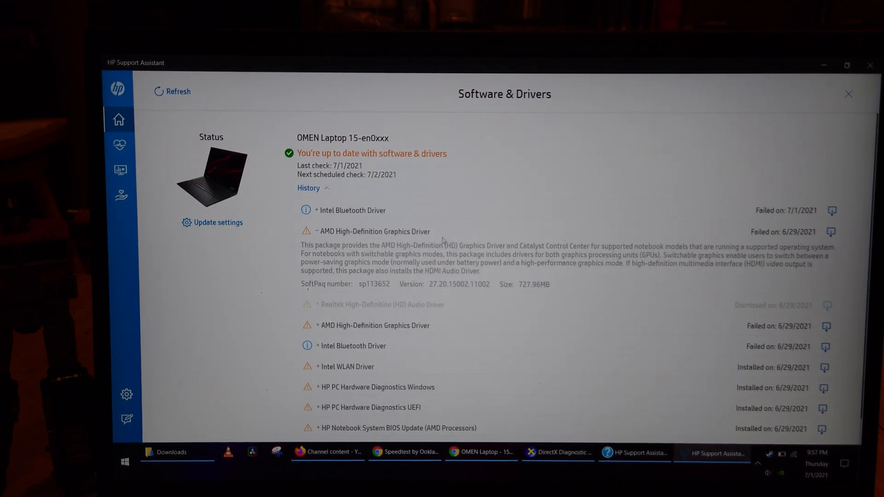
{"action": "mouse_move", "coordinate": [501, 314]}
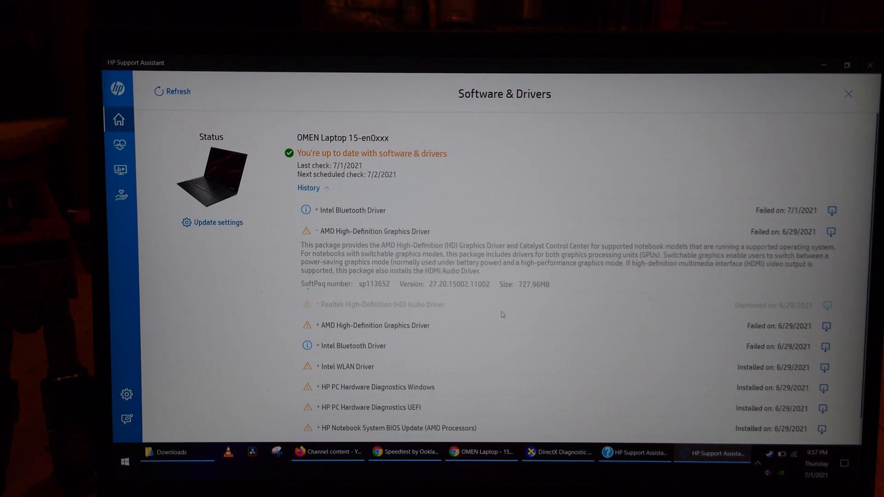
{"action": "mouse_move", "coordinate": [544, 260]}
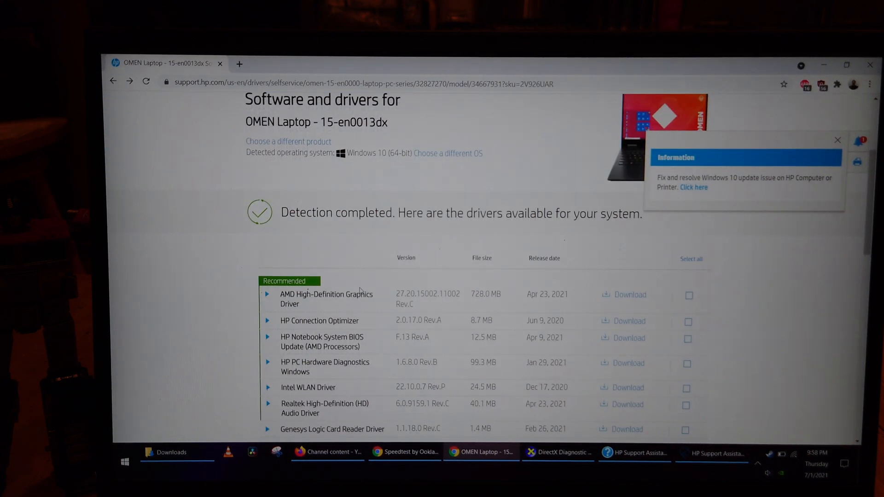
{"action": "scroll", "scroll_direction": "down", "scroll_amount": 3}
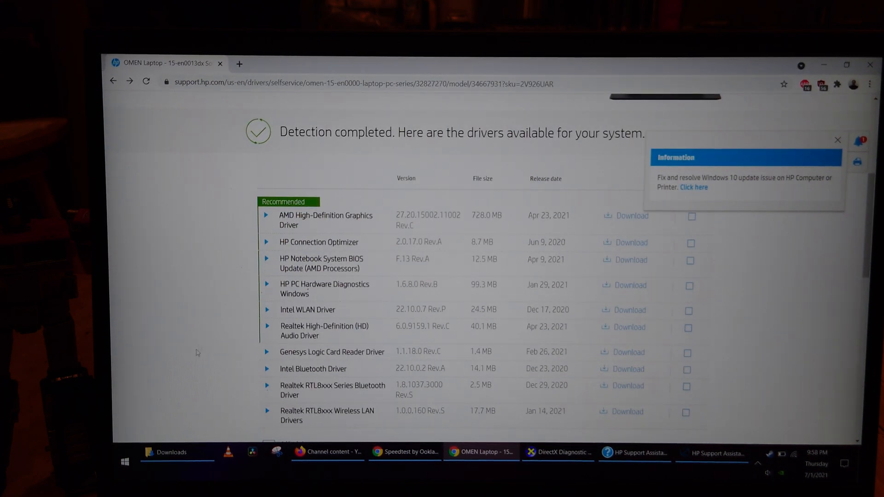
{"action": "left_click", "coordinate": [166, 451]}
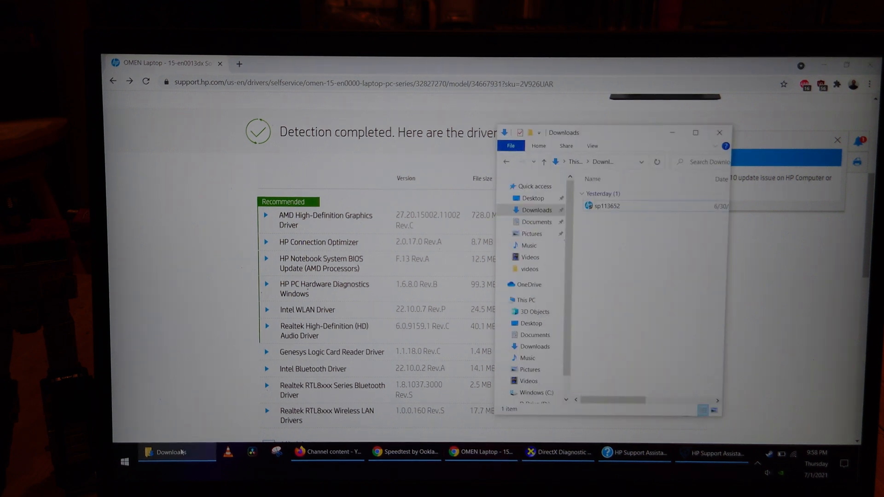
{"action": "left_click", "coordinate": [719, 132]}
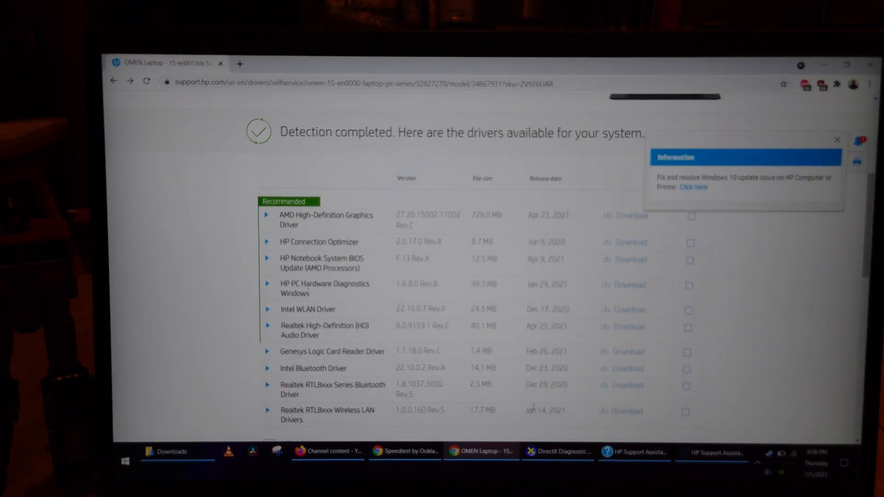
{"action": "left_click", "coordinate": [712, 452]}
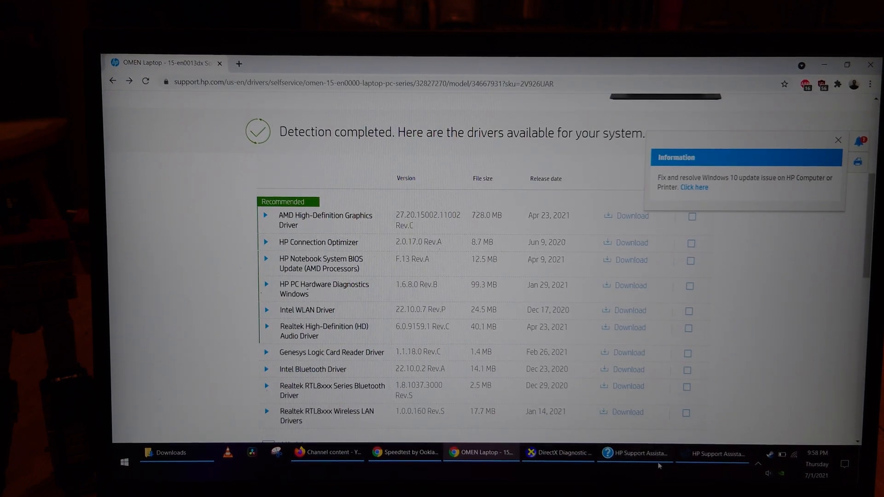
Launch dxdiag from the Run box and dismiss the duplicate diagnostics window
{"action": "left_click", "coordinate": [558, 453]}
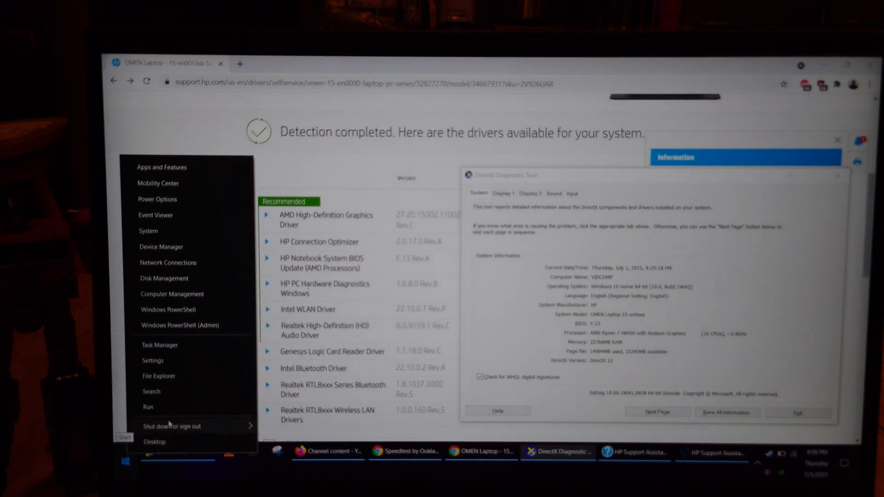
{"action": "left_click", "coordinate": [147, 406]}
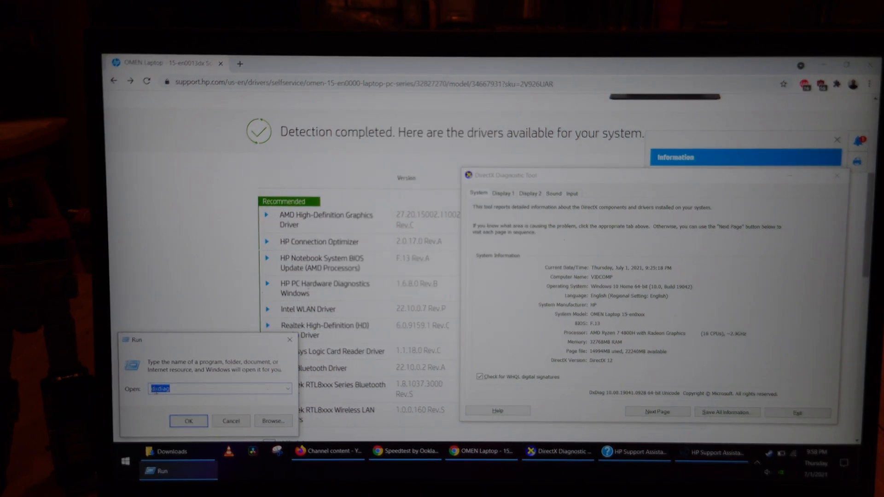
{"action": "left_click", "coordinate": [187, 421]}
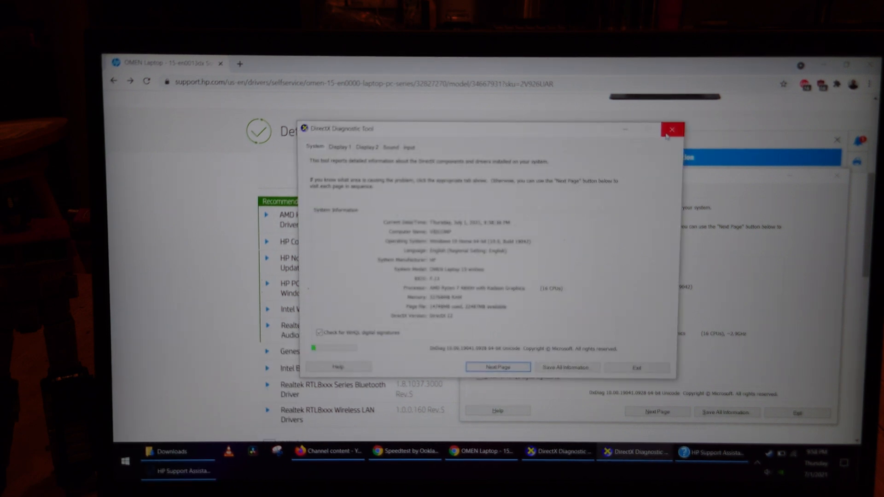
{"action": "left_click", "coordinate": [671, 129]}
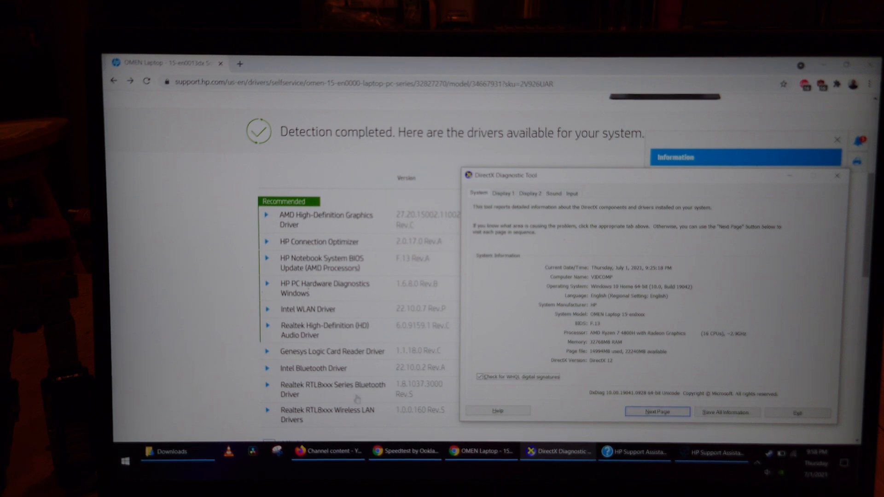
Show the Display 2 page for the NVIDIA GeForce GTX 1660 Ti adapter
{"action": "scroll", "scroll_direction": "down", "scroll_amount": 3}
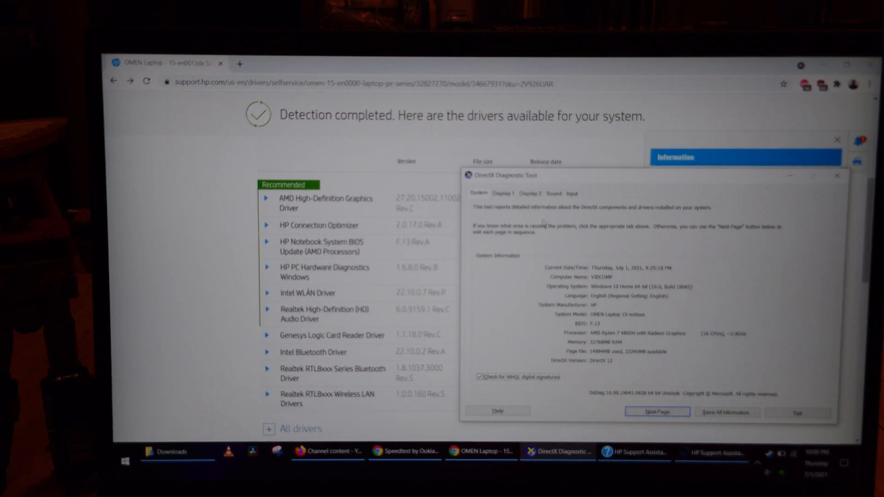
{"action": "left_click", "coordinate": [528, 194]}
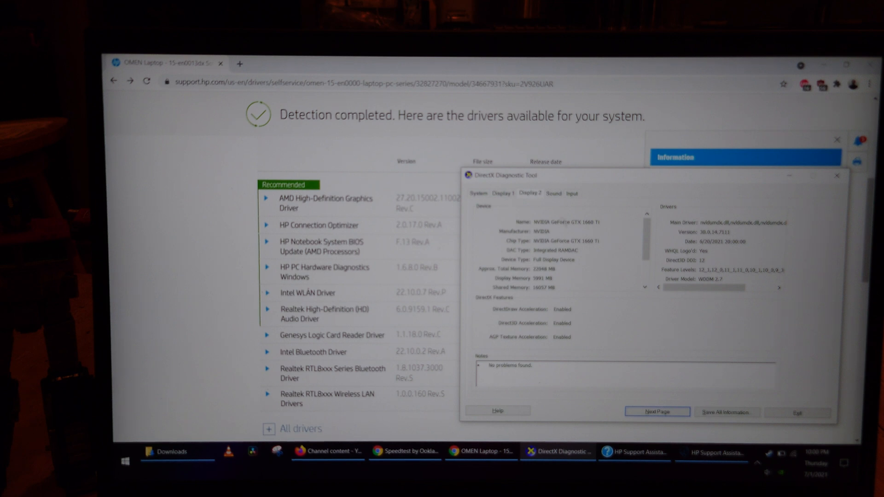